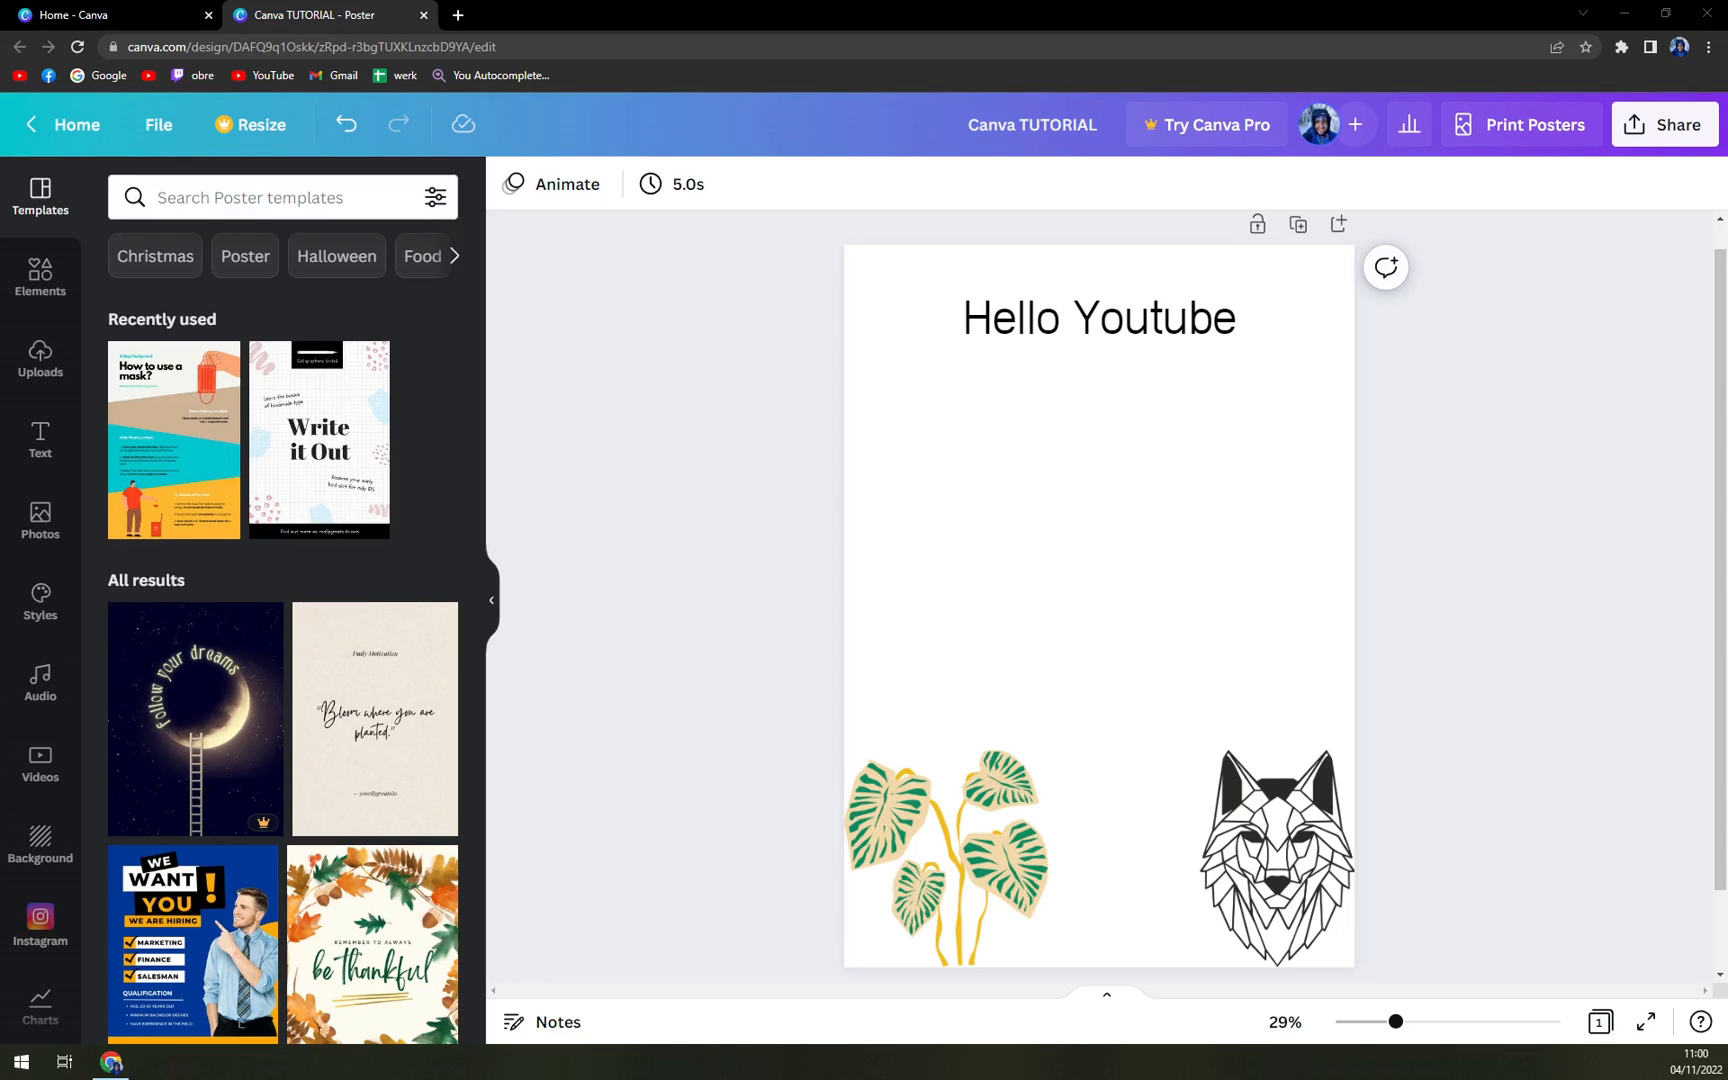
Delete the leaf plant graphic, then enlarge the wolf image and centre it below the heading
click(892, 394)
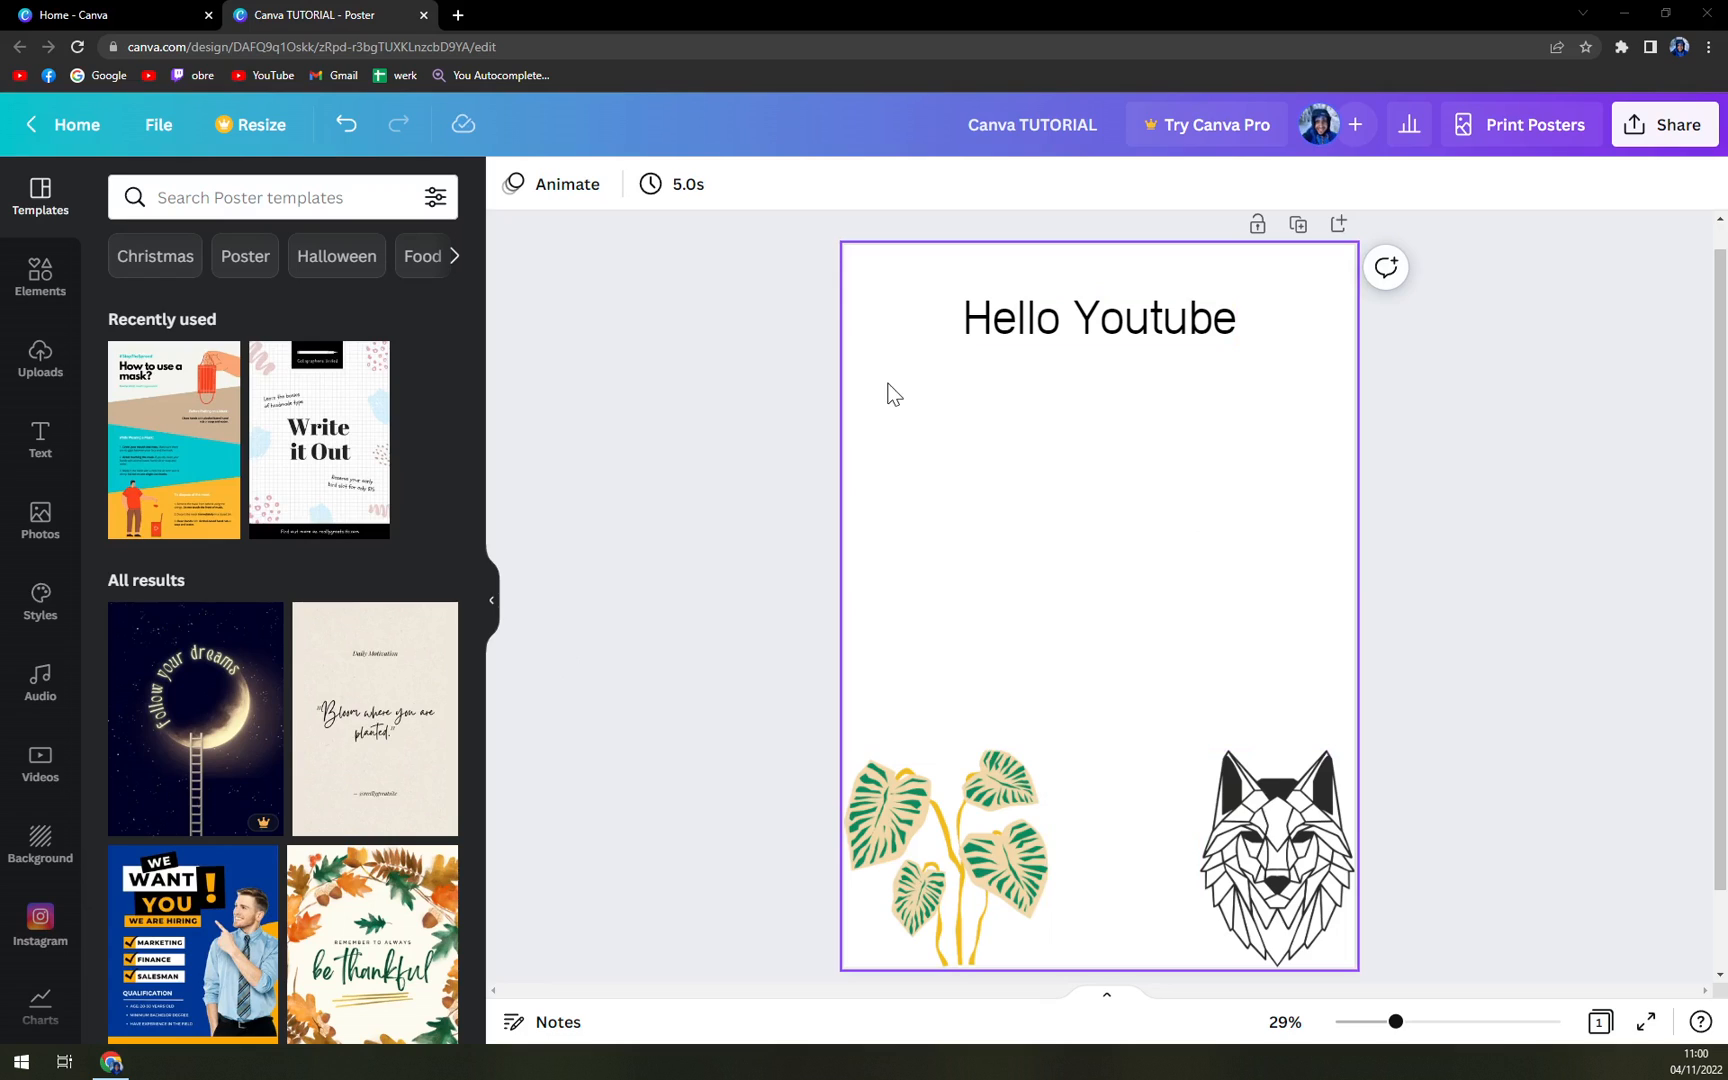
mouse_move(1150, 526)
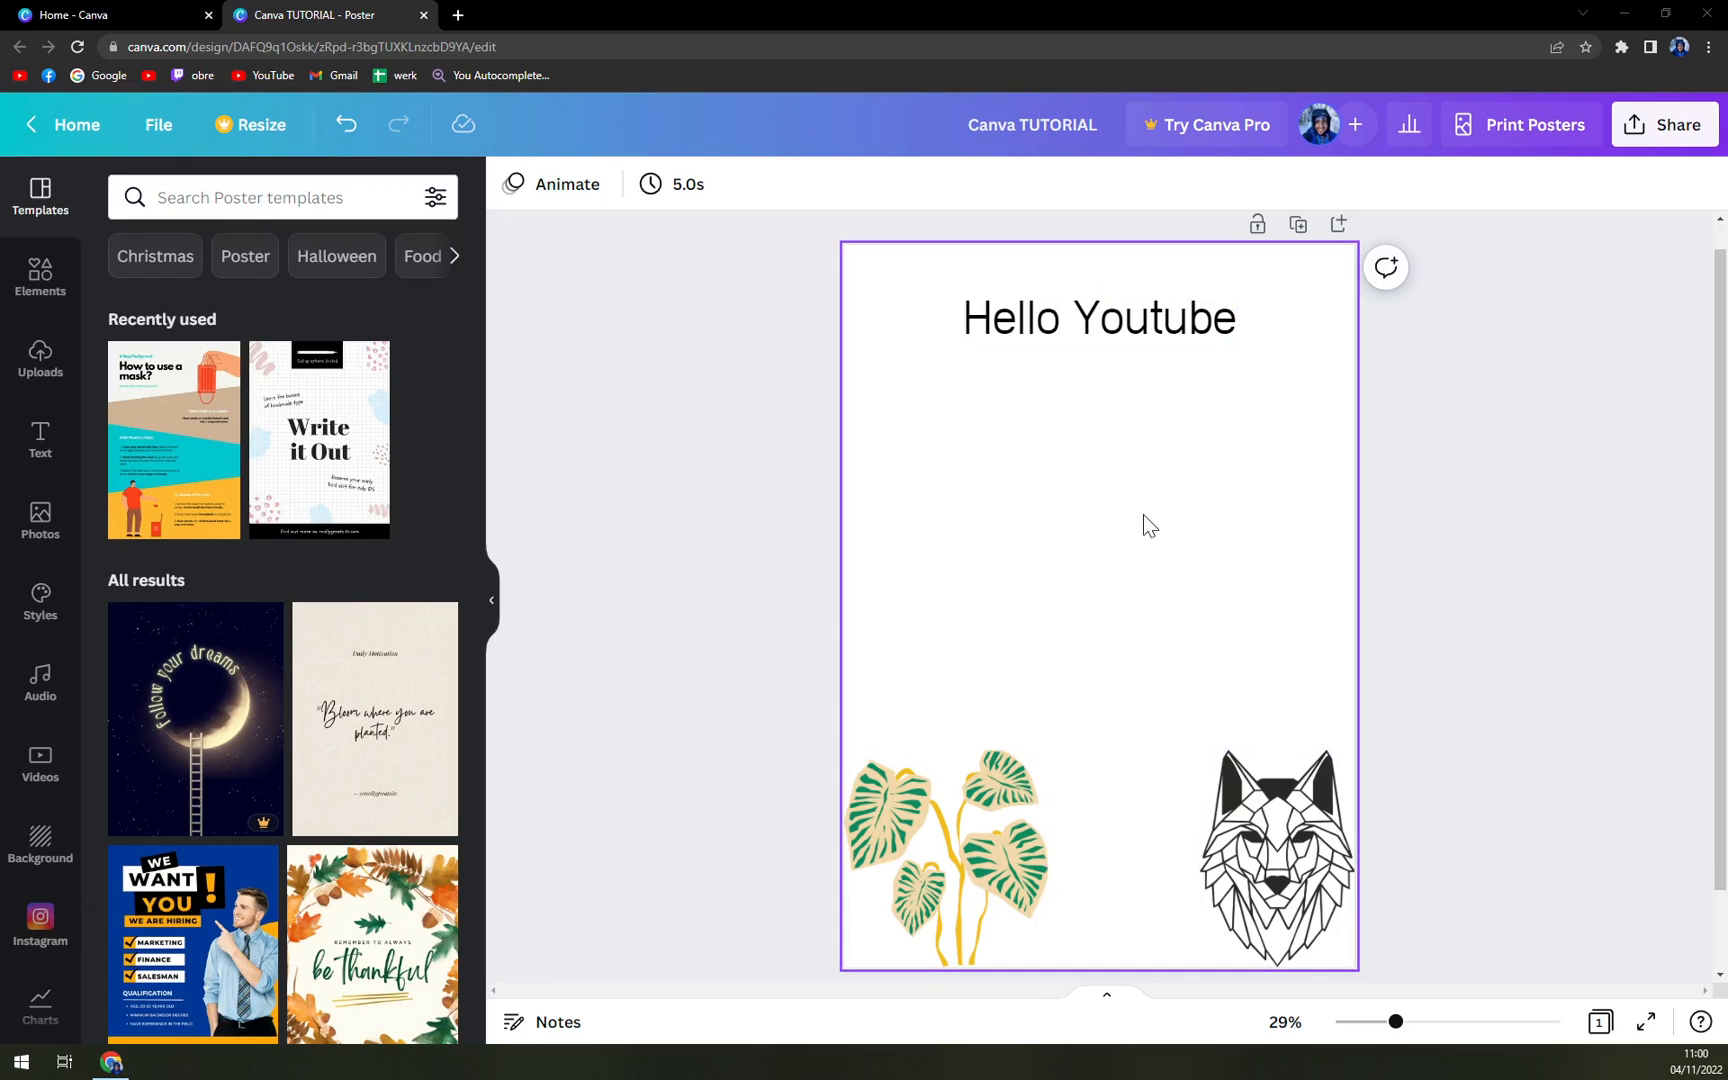
click(1228, 876)
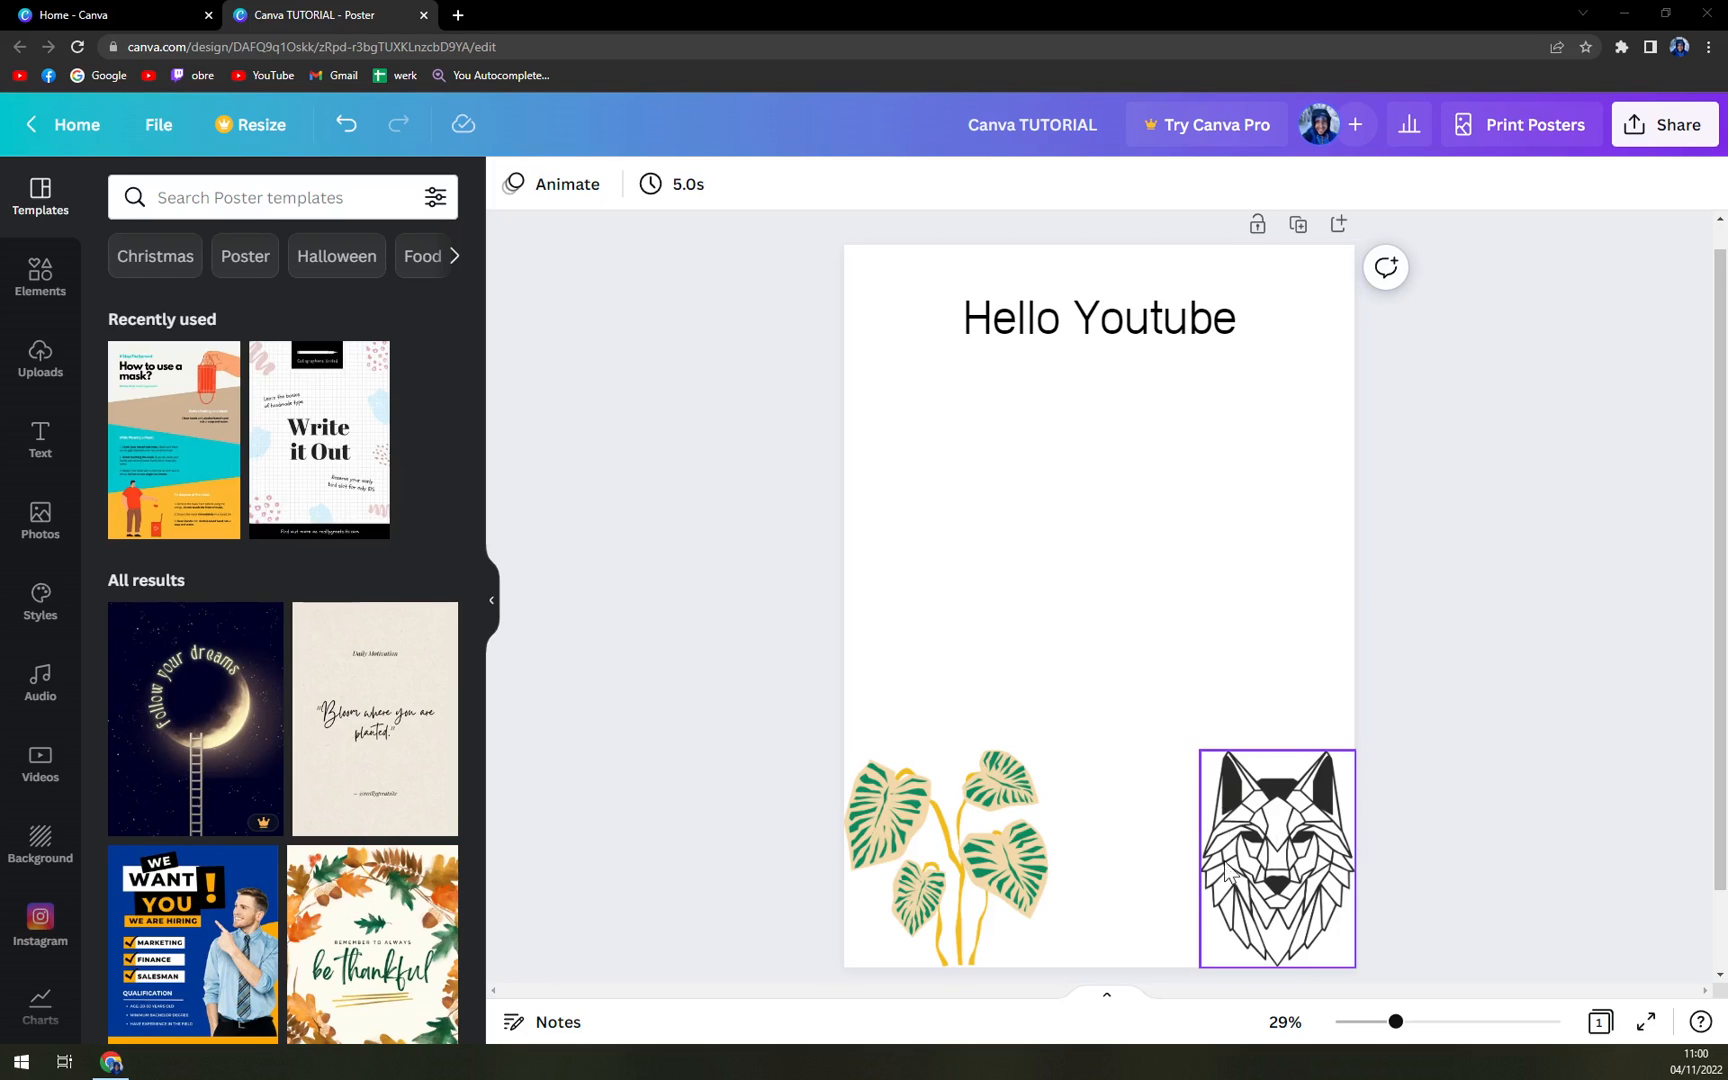
click(944, 858)
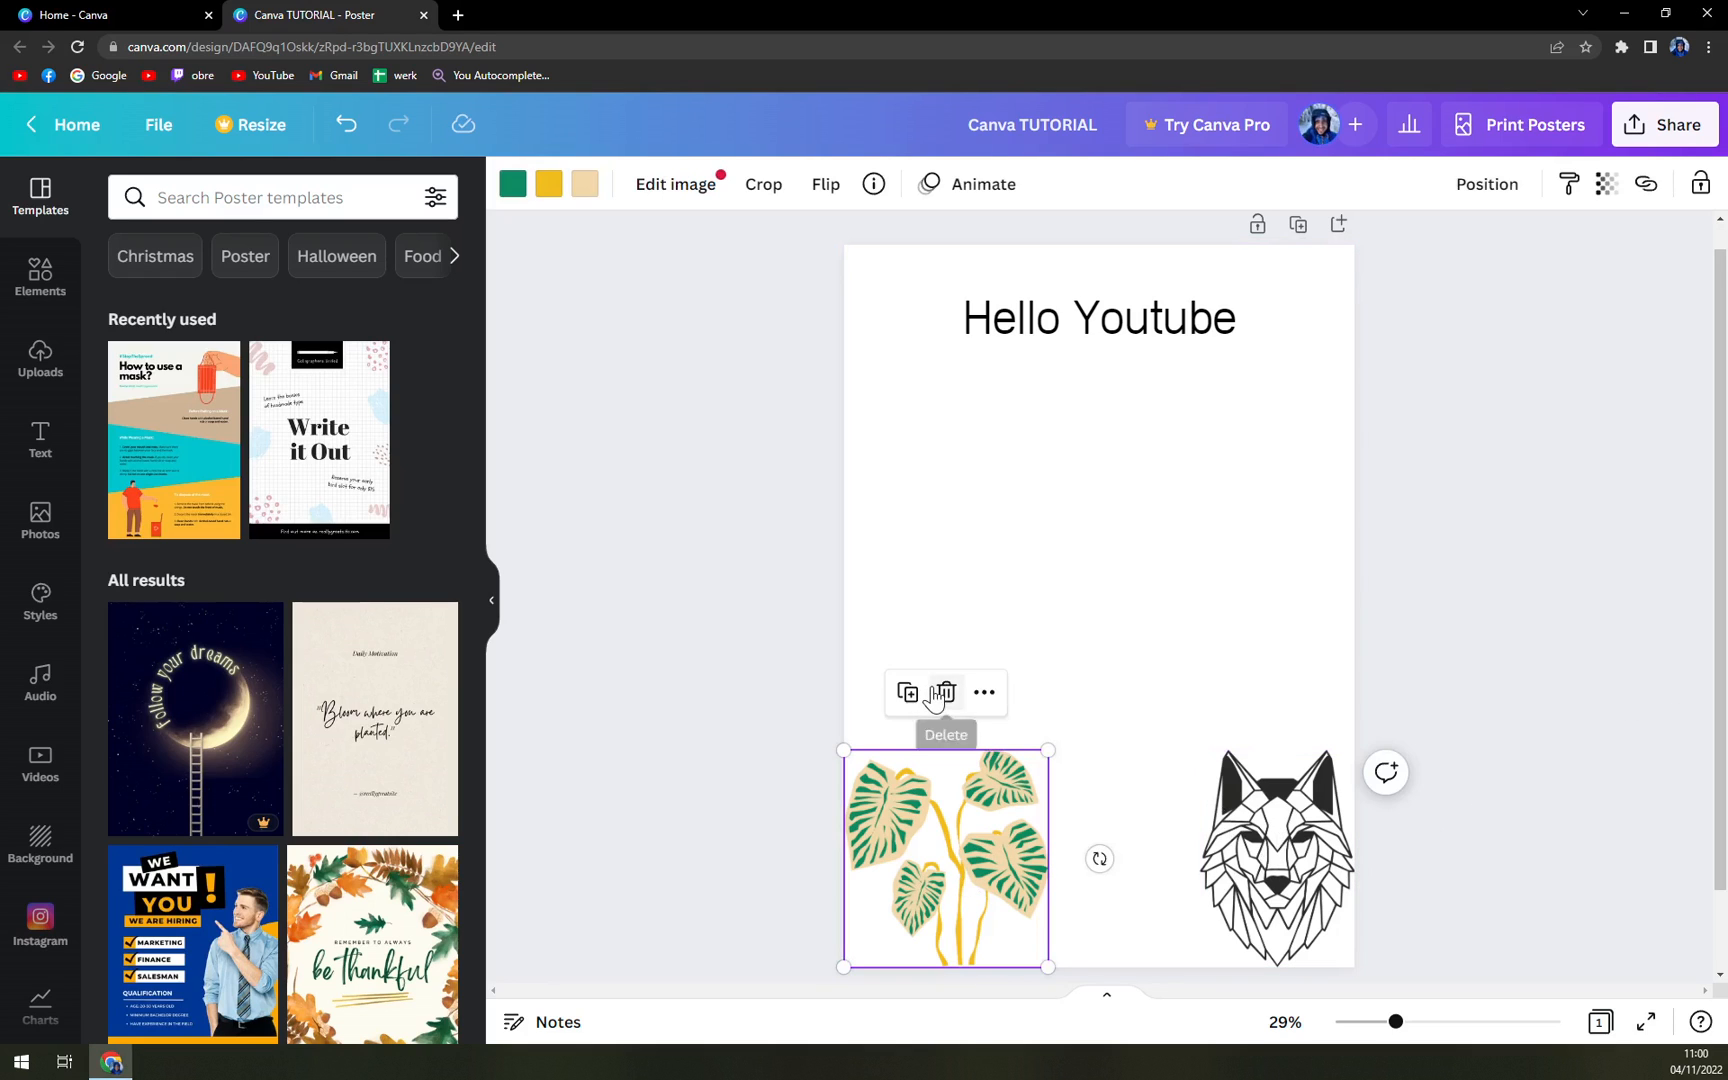
click(942, 692)
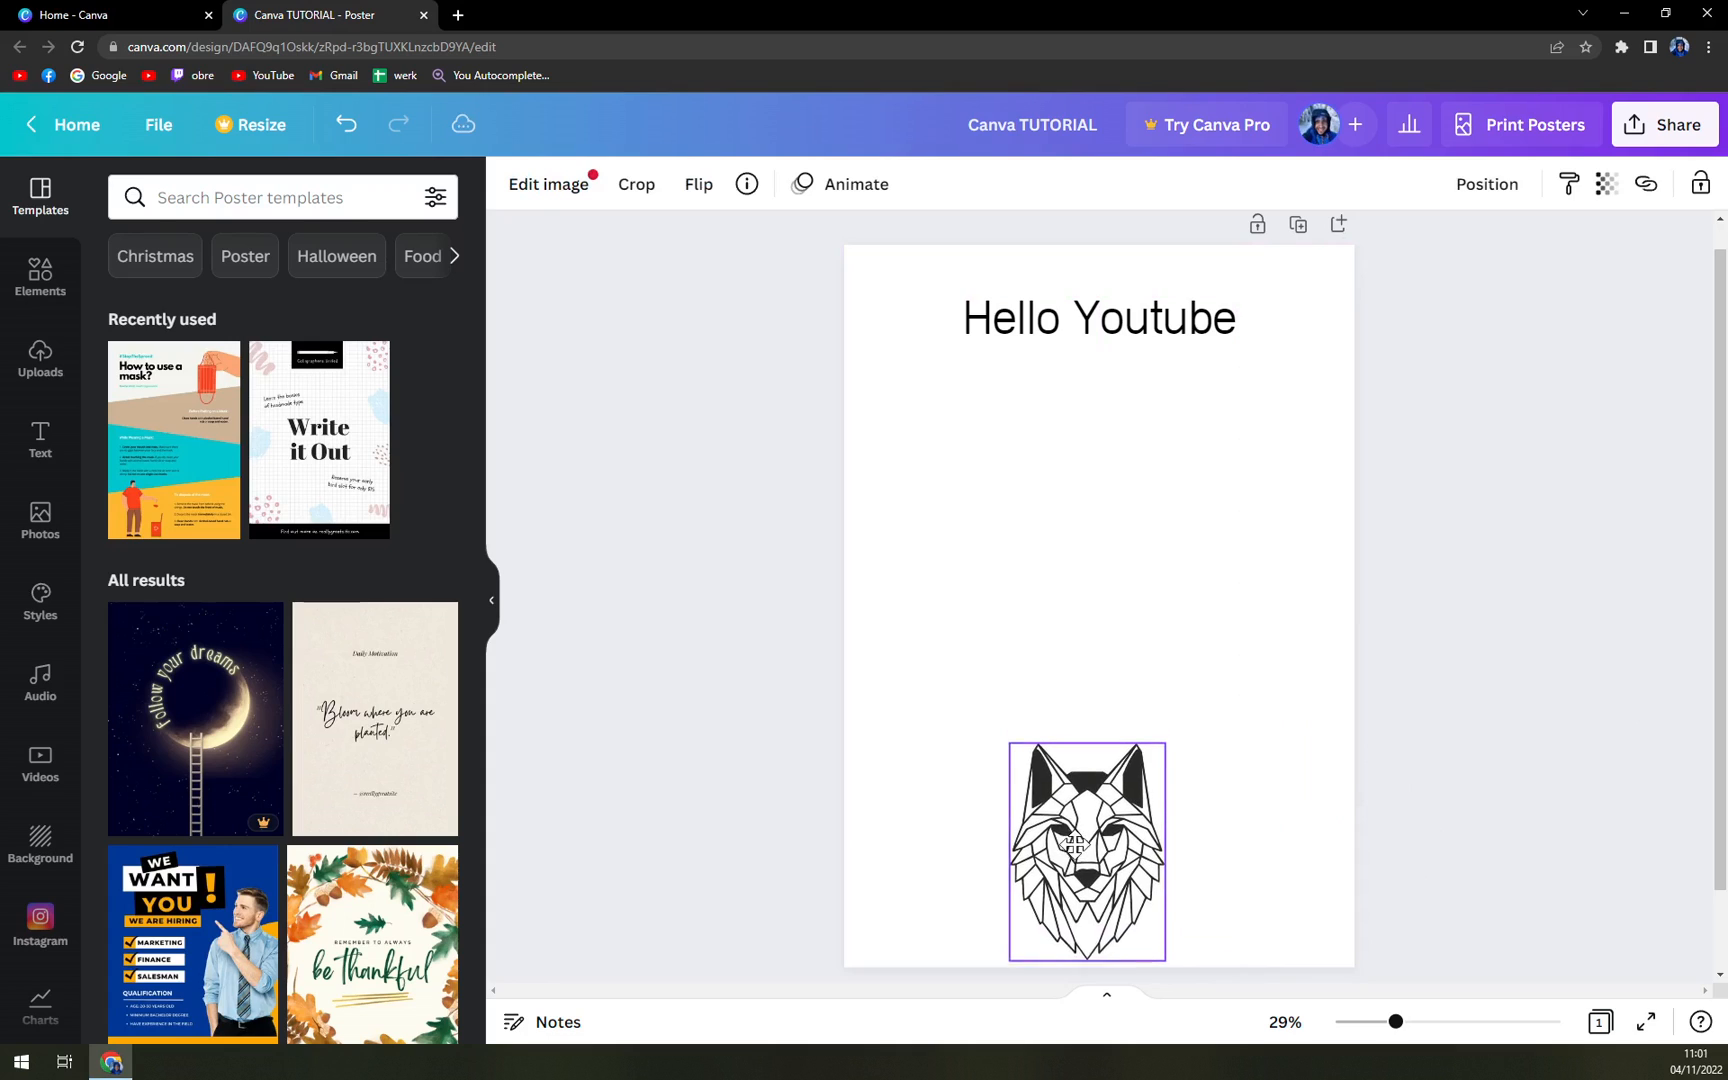
click(1086, 850)
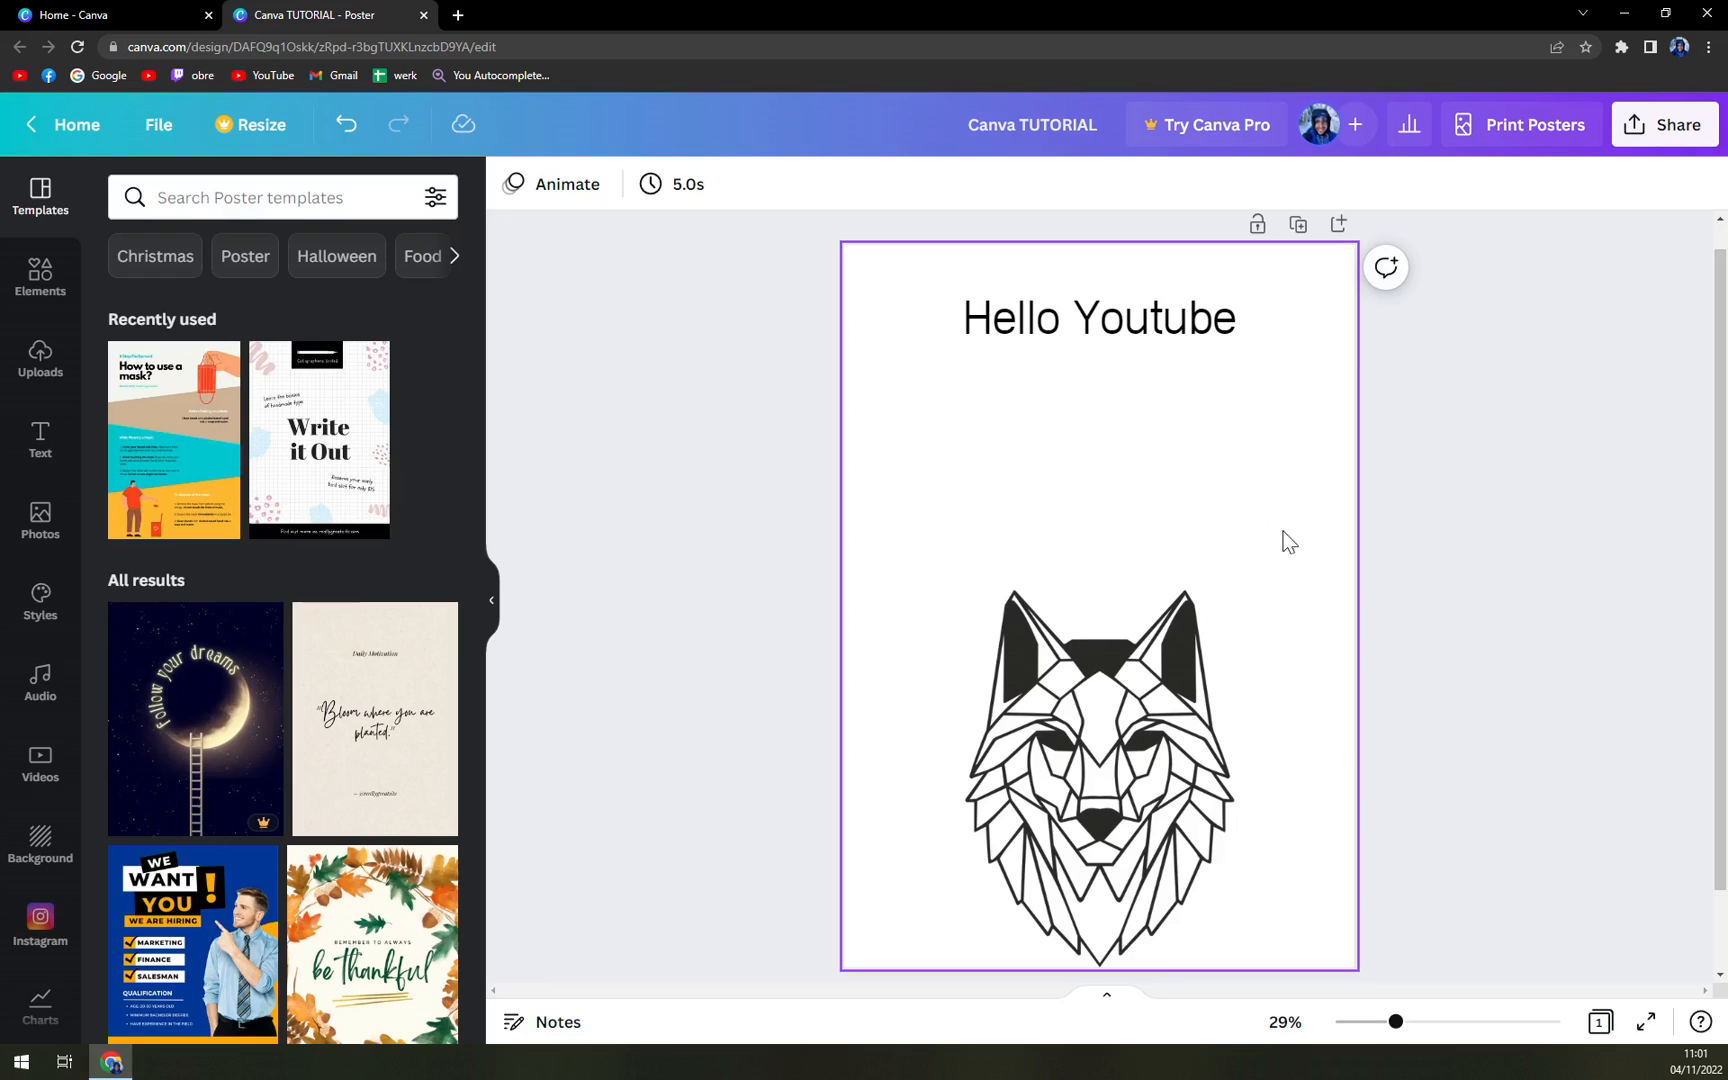
click(1098, 760)
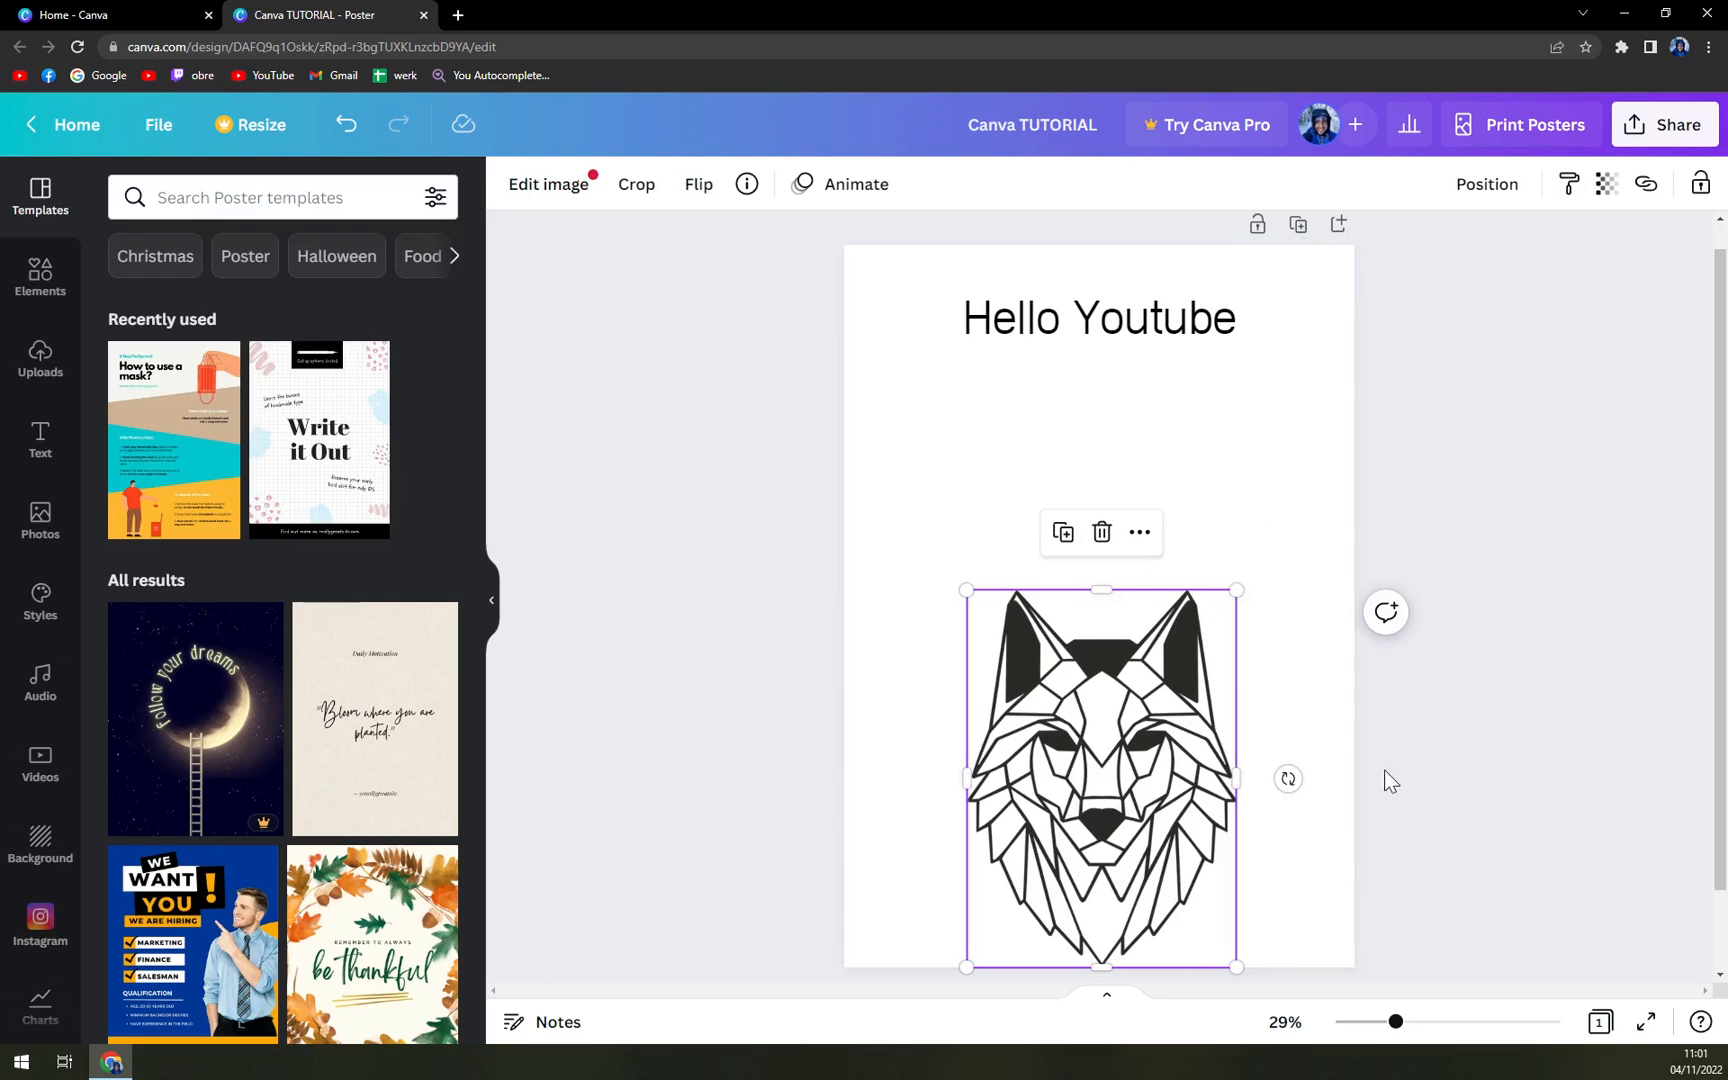
mouse_move(1110, 788)
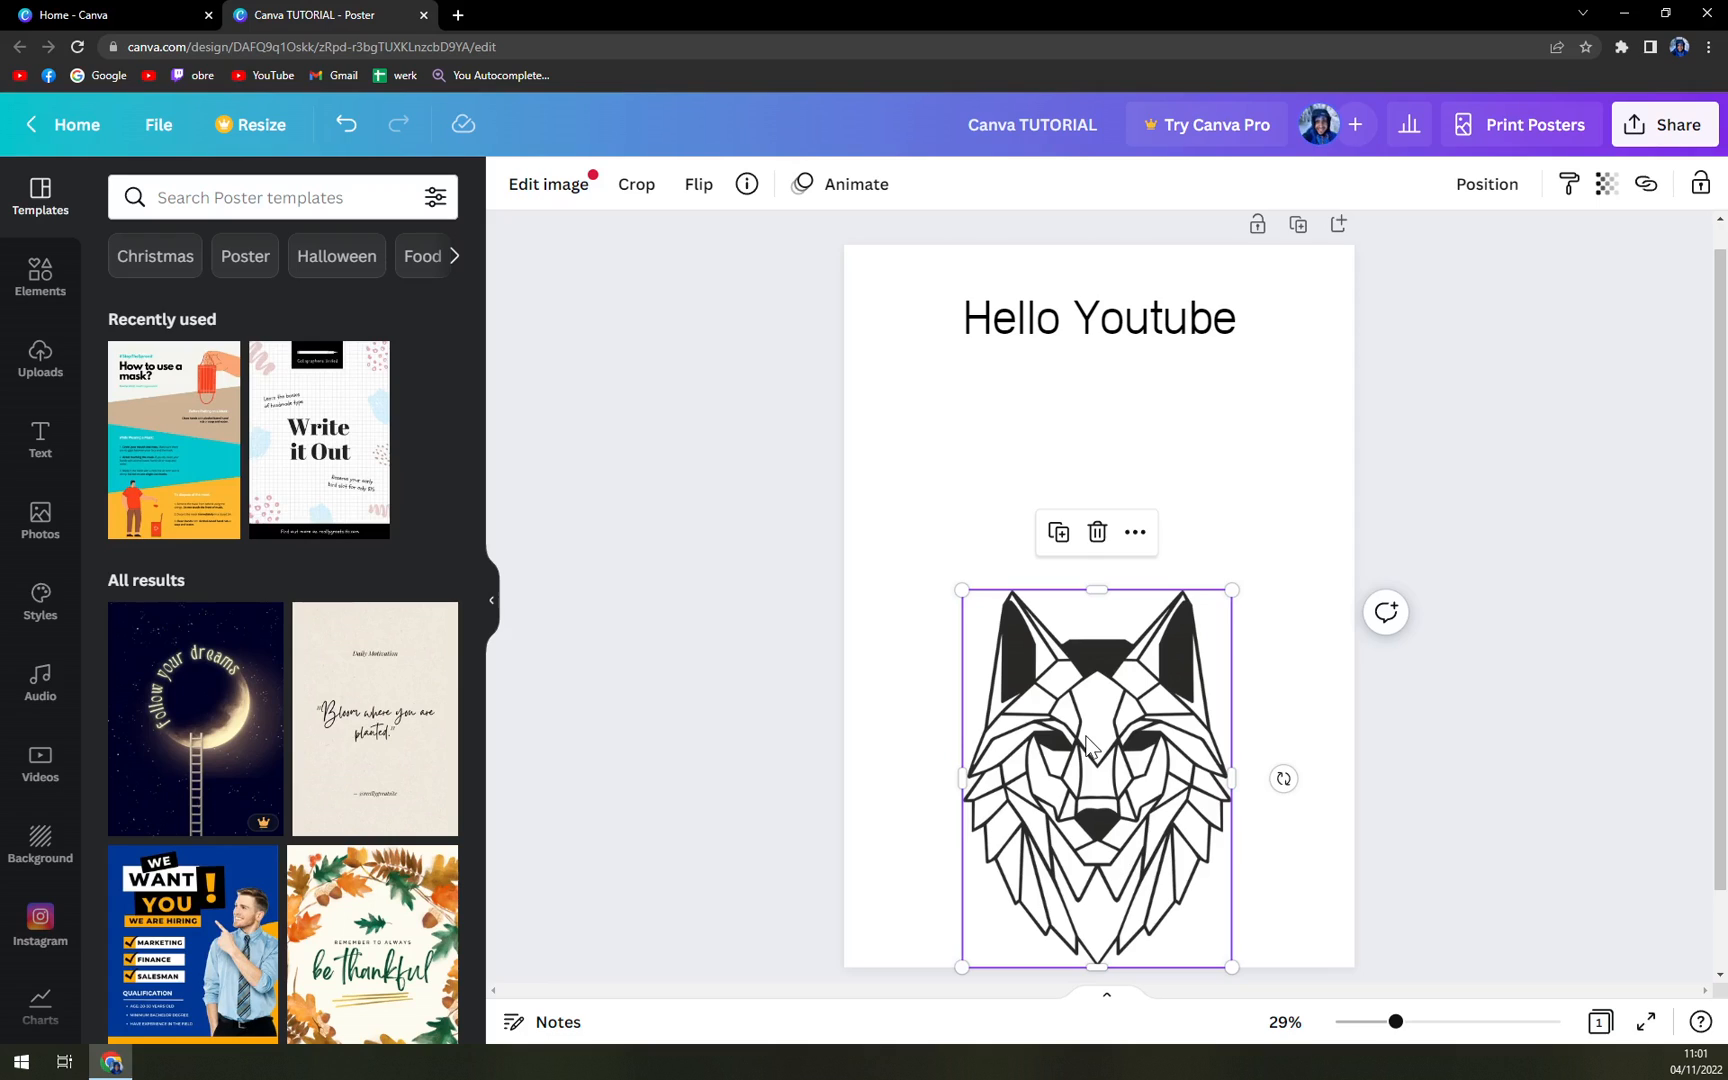
mouse_move(840, 184)
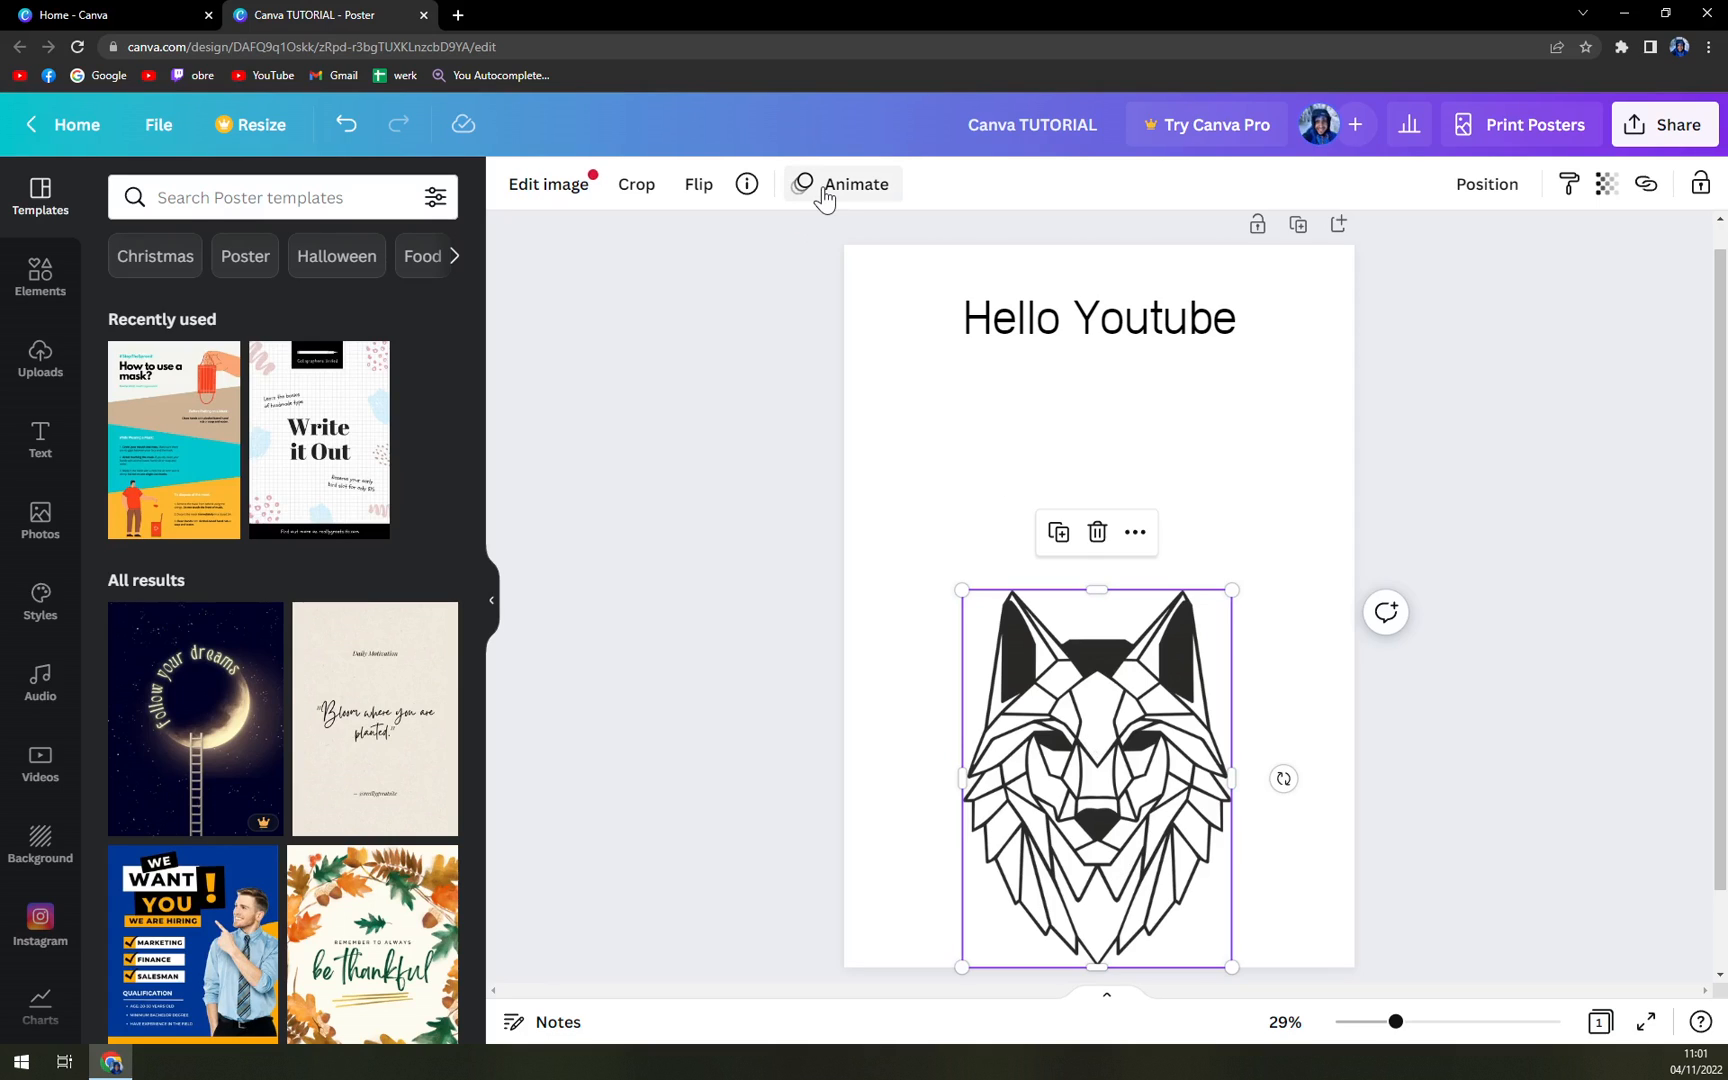
mouse_move(840, 196)
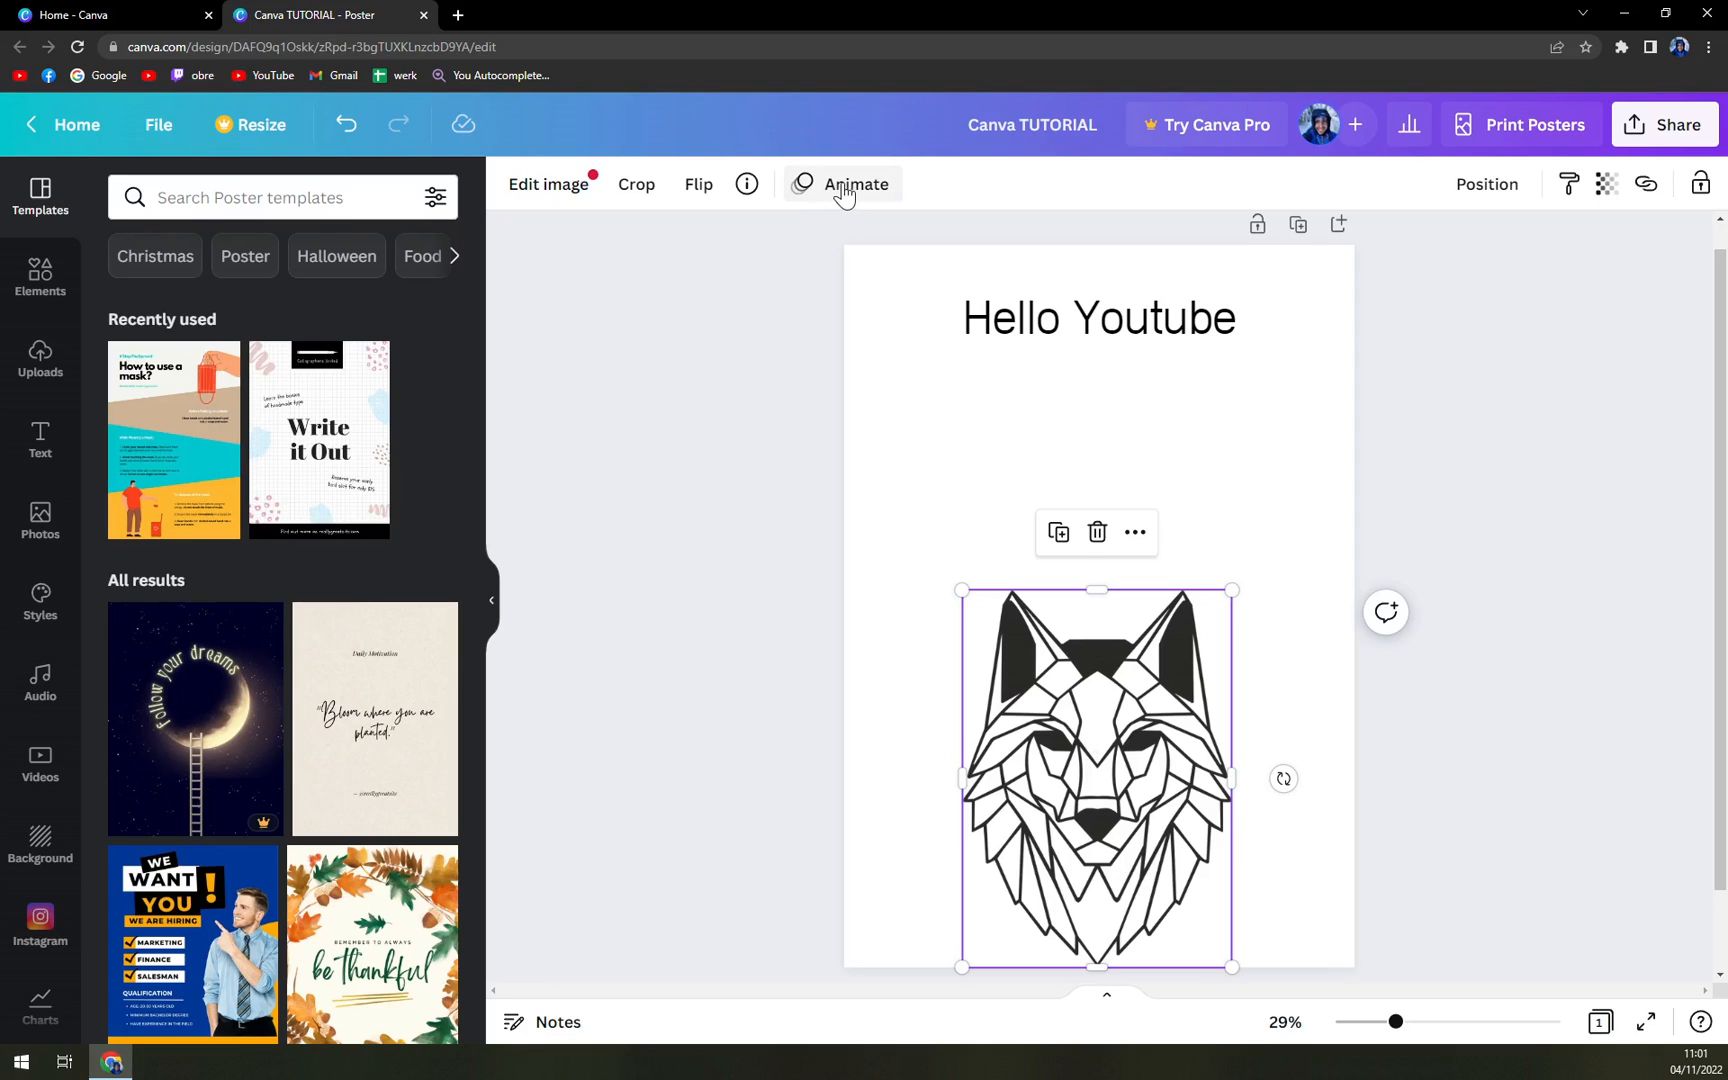
Bring up the Photo Animations panel for the selected wolf image via Animate
click(856, 184)
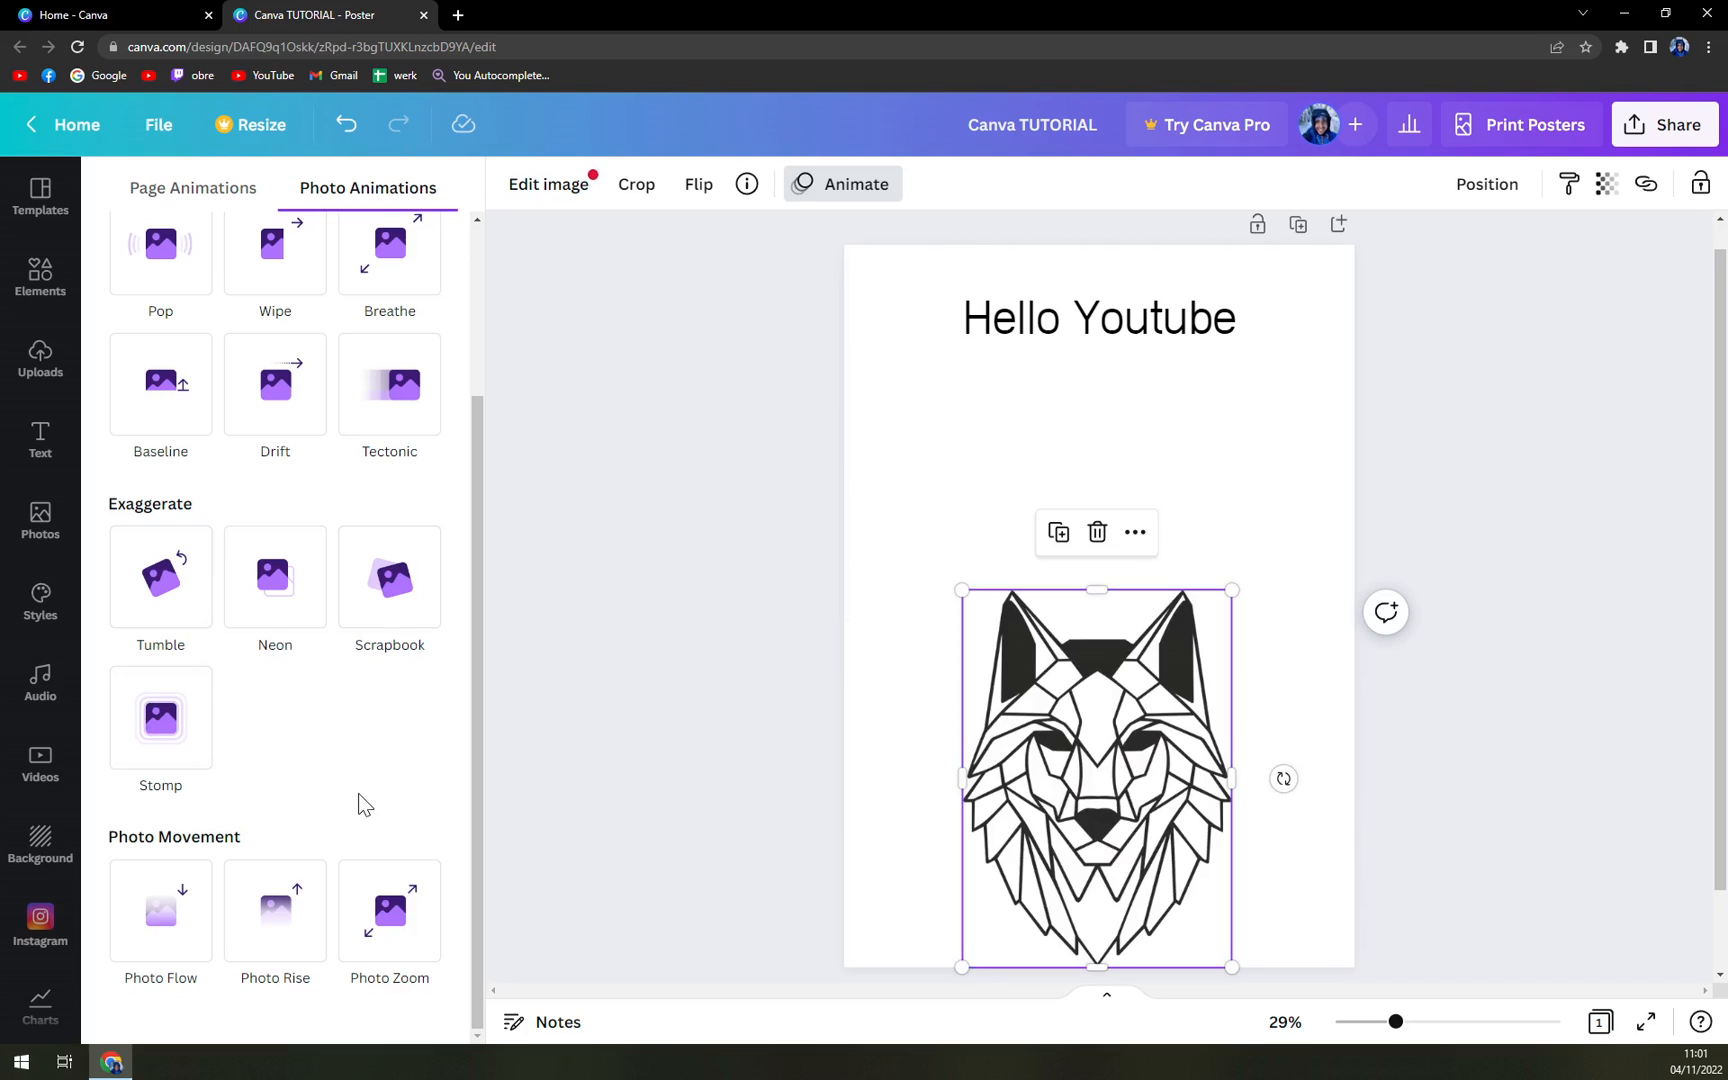
Preview the Basic photo animations and apply Baseline to the wolf image
click(274, 910)
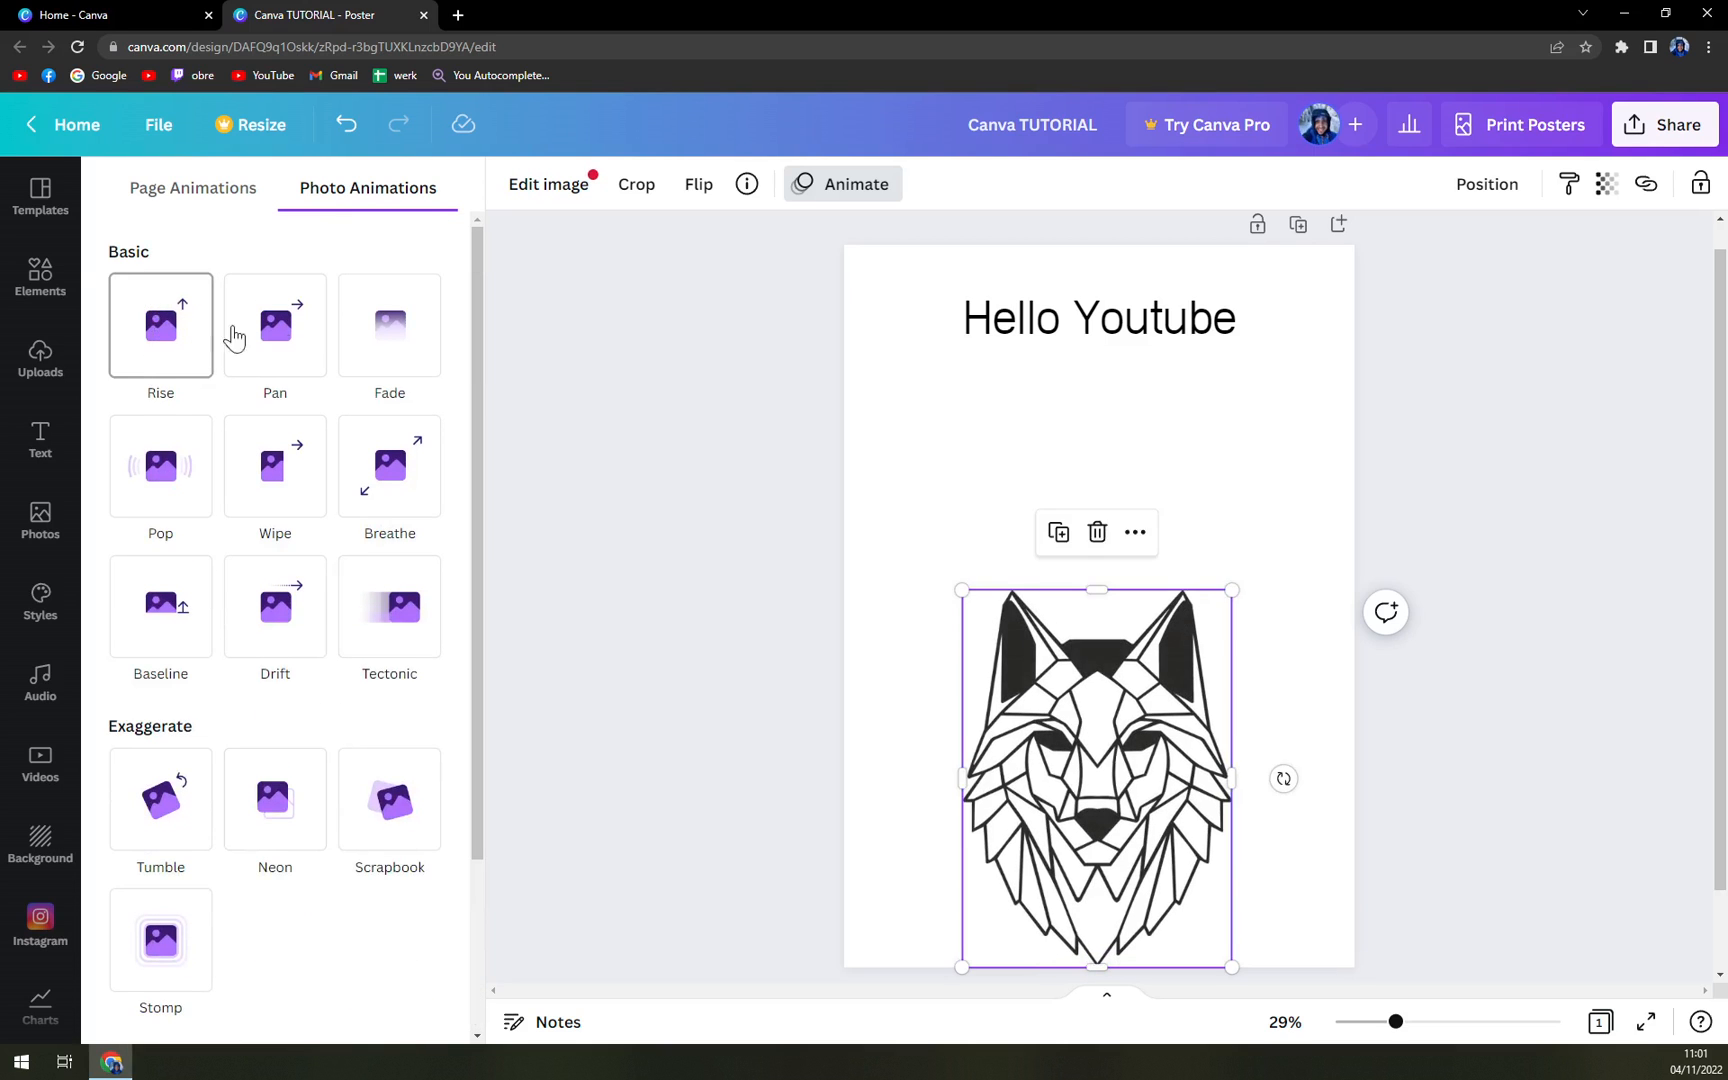
mouse_move(390, 324)
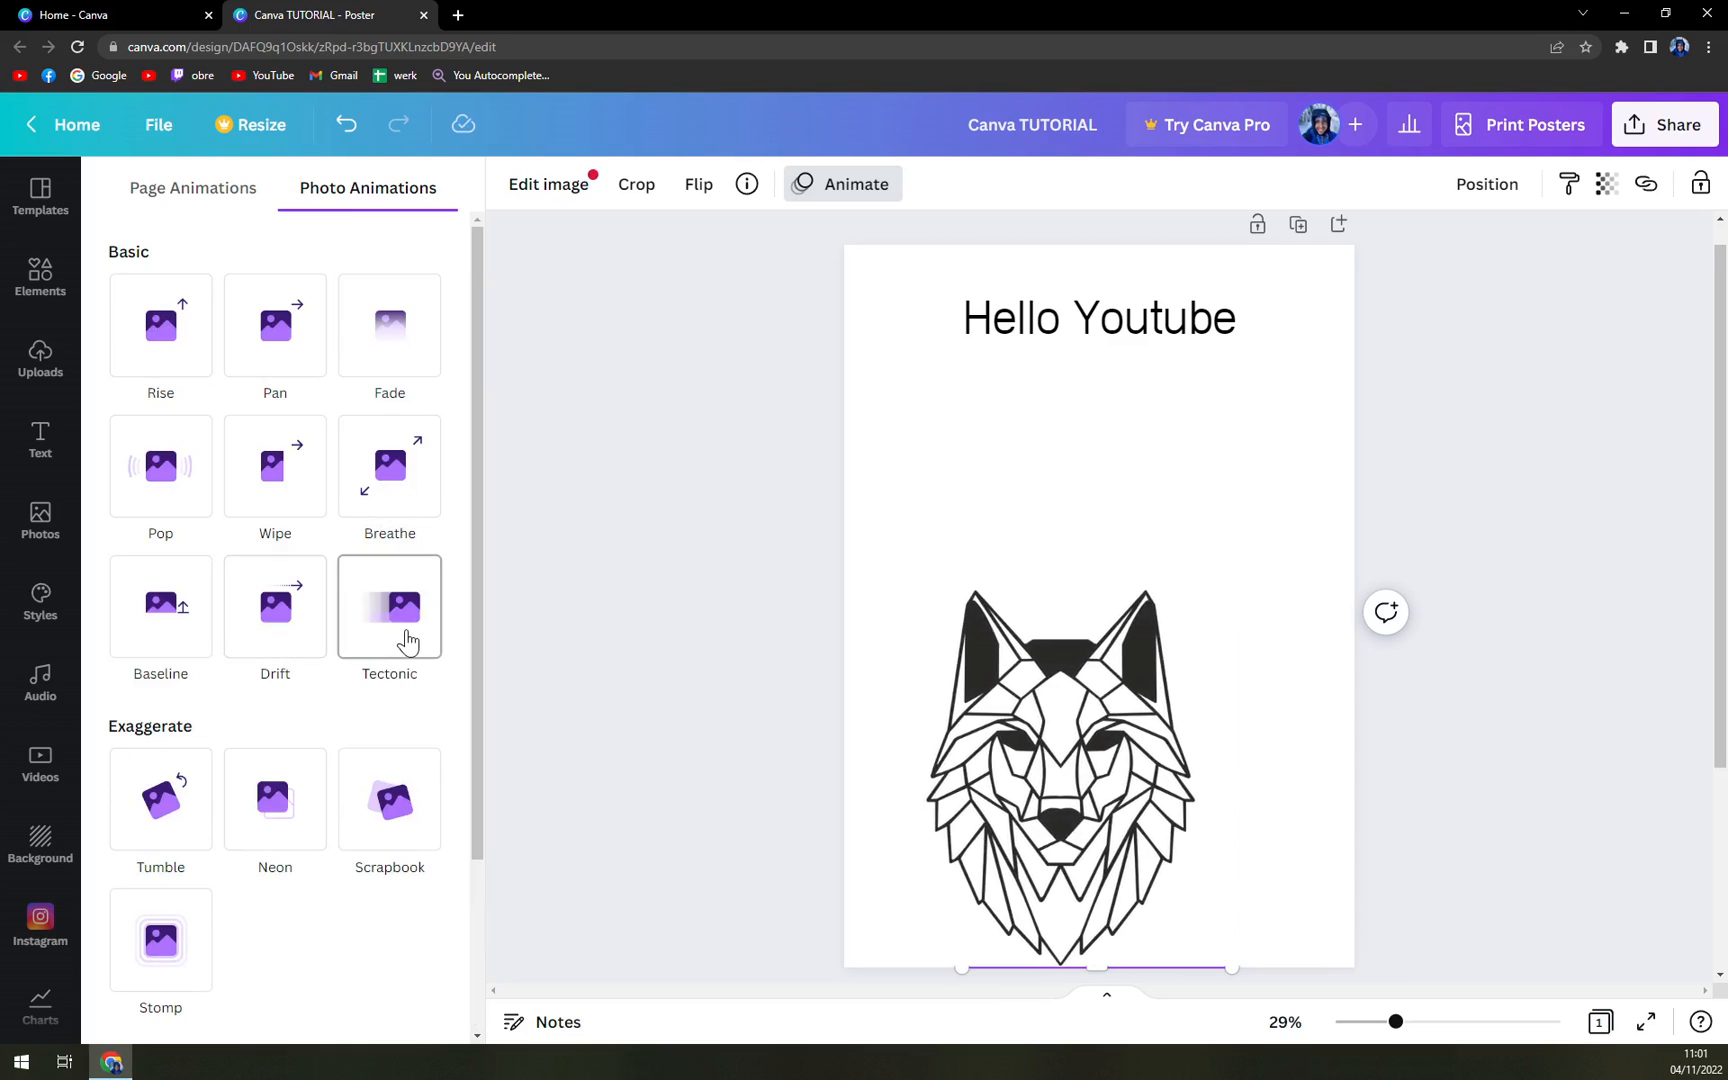
click(1098, 776)
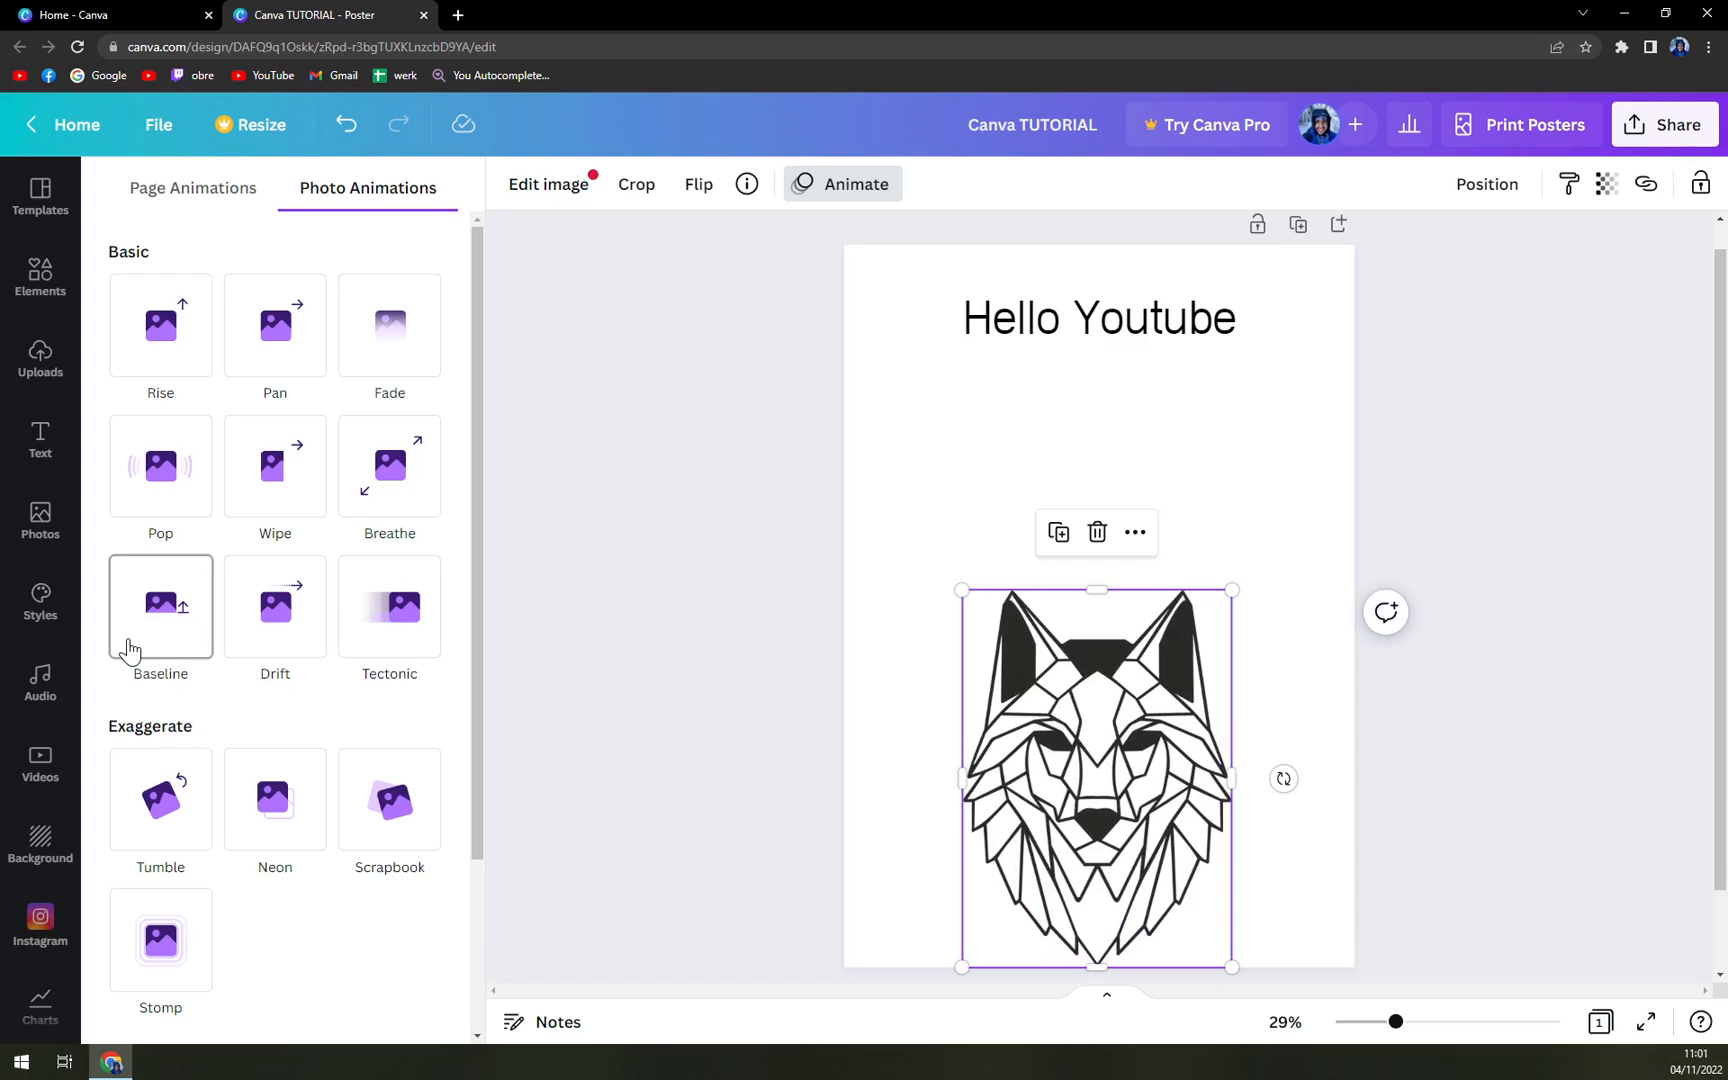
mouse_move(134, 640)
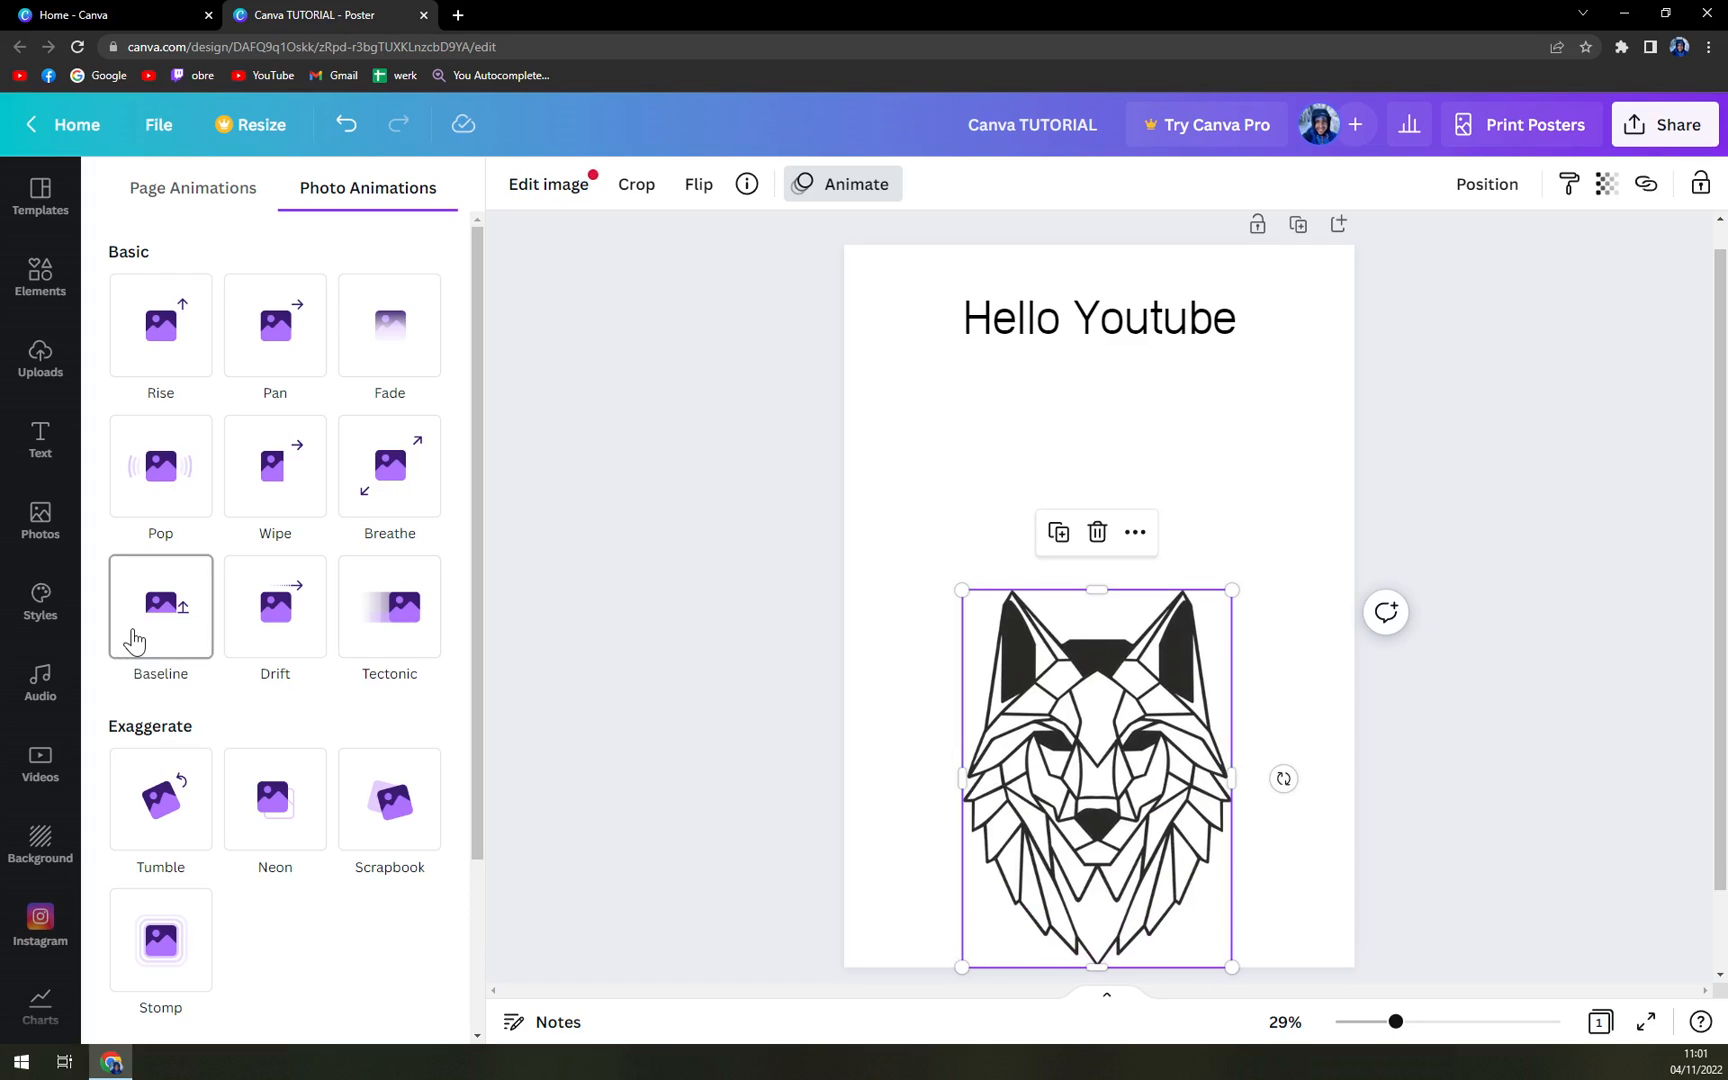